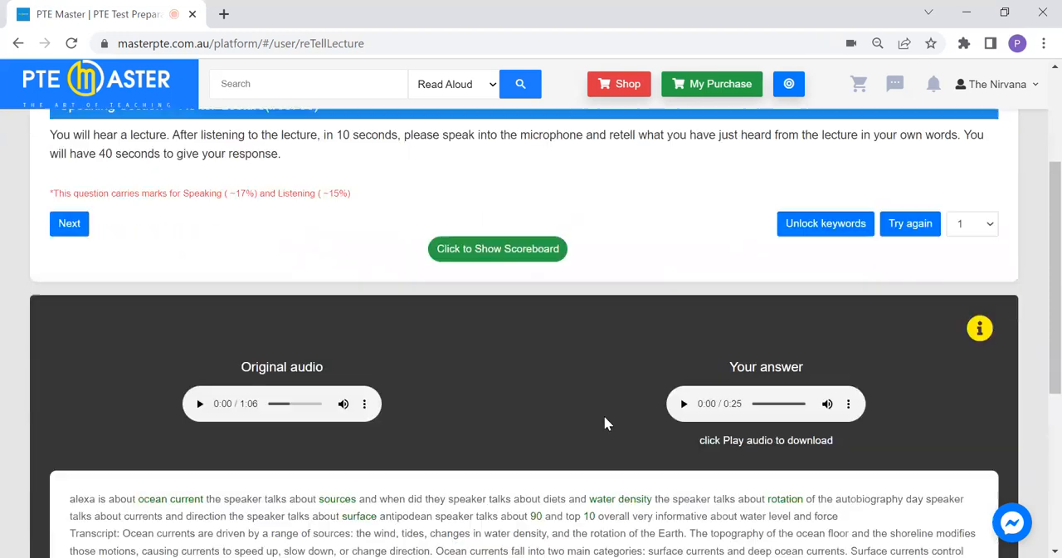
Play the 25-second recorded answer on the 'Your answer' audio player through to the end
{"action": "left_click", "coordinate": [498, 249]}
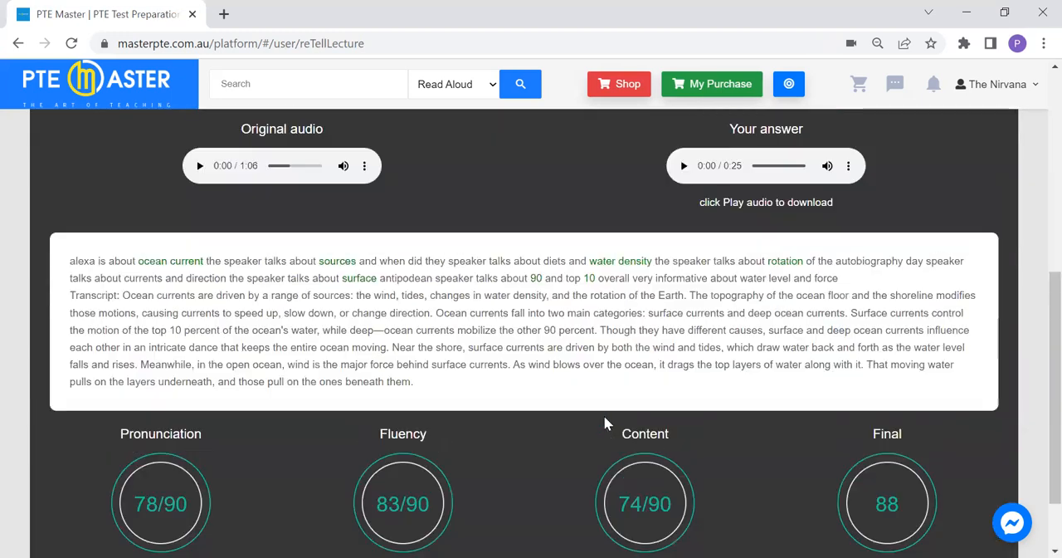
{"action": "scroll", "scroll_direction": "down", "scroll_amount": 3}
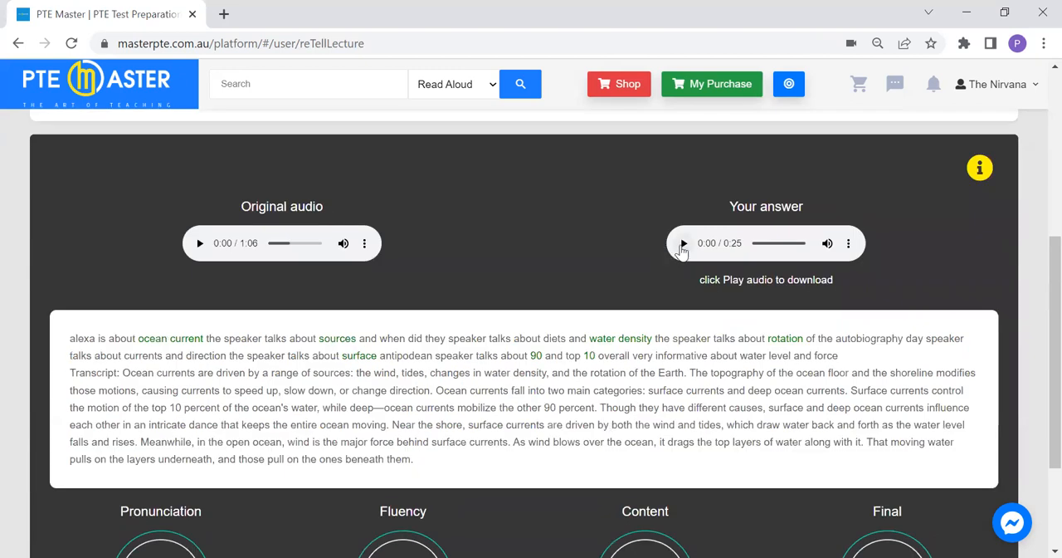
{"action": "left_click", "coordinate": [684, 243]}
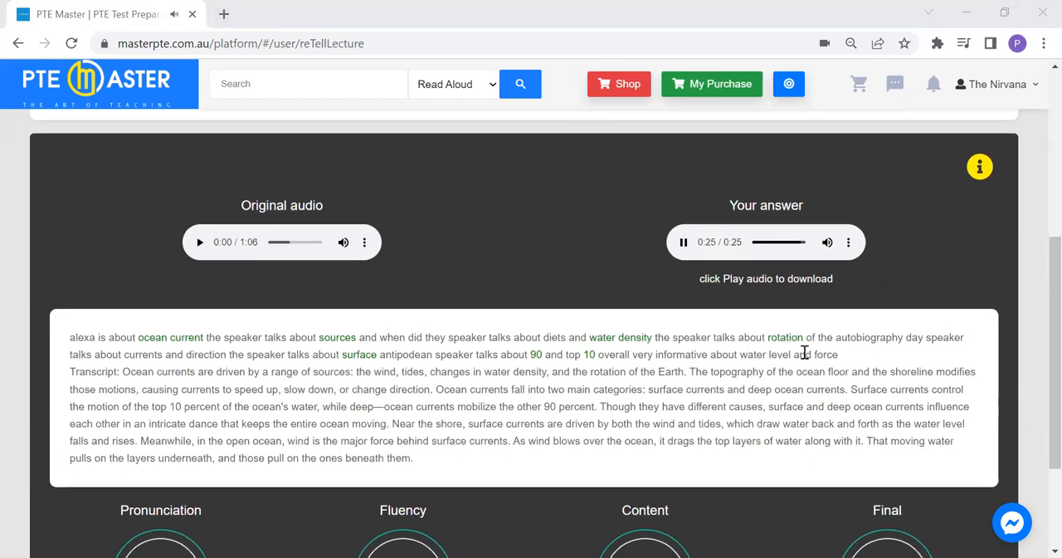
{"action": "scroll", "scroll_direction": "down", "scroll_amount": 3}
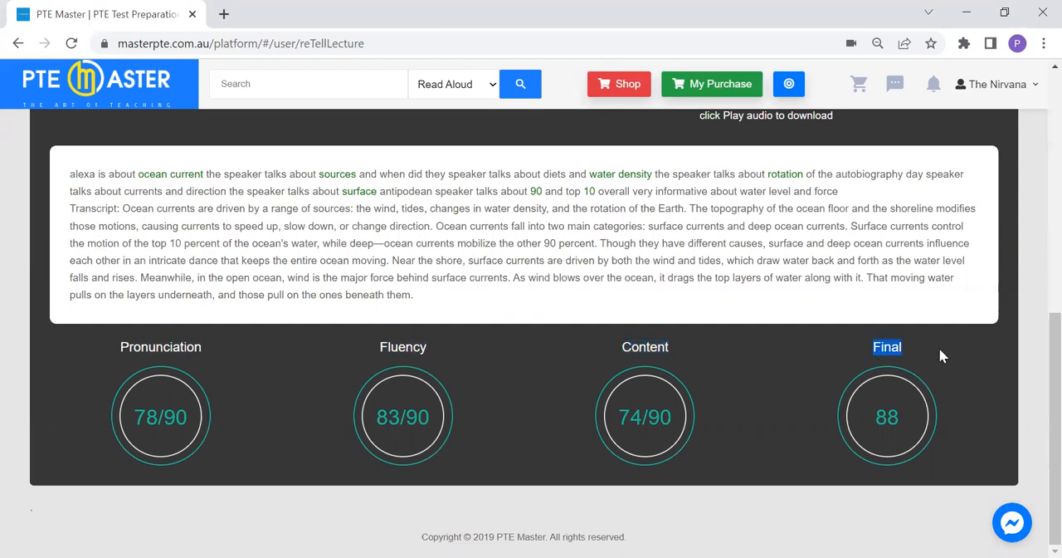
{"action": "scroll", "scroll_direction": "up", "scroll_amount": 3}
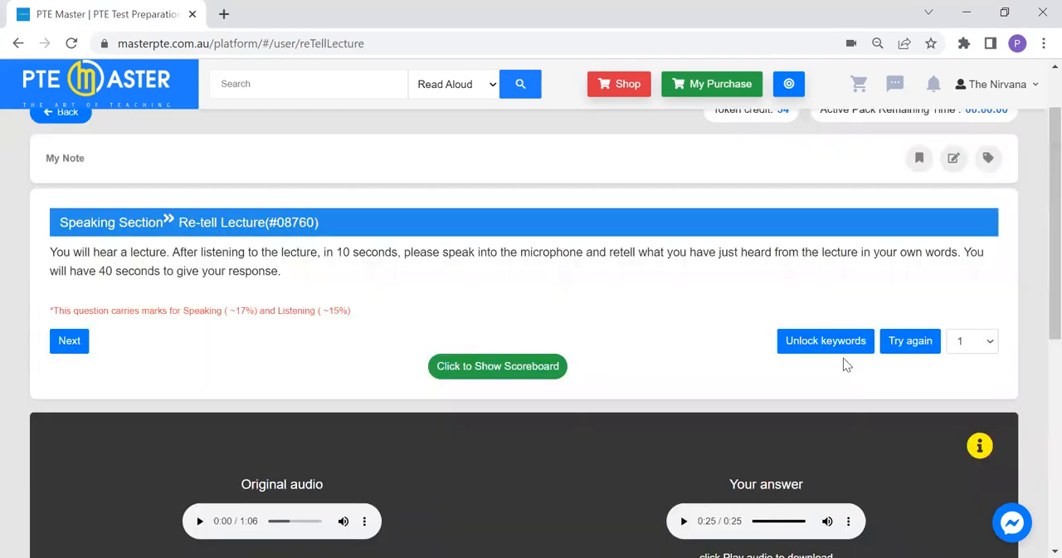